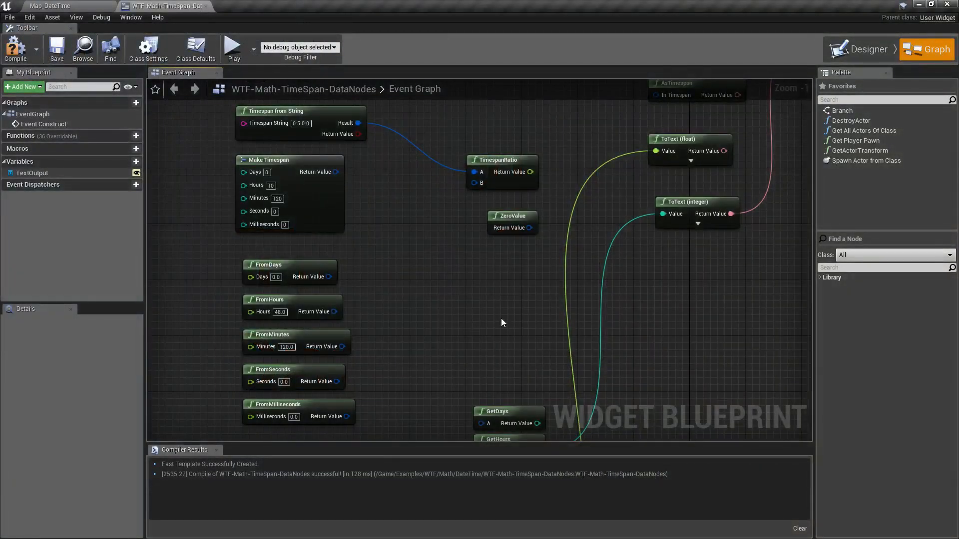
# Wire Timespan from String's Result into AsTimespan's In Timespan pin, which feeds SetText.
pyautogui.scroll(-3)
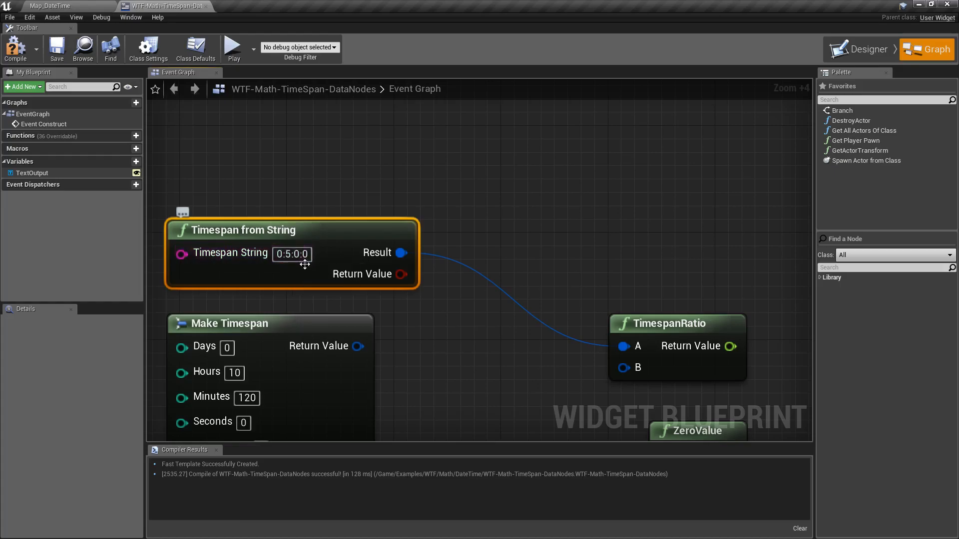
pyautogui.scroll(-3)
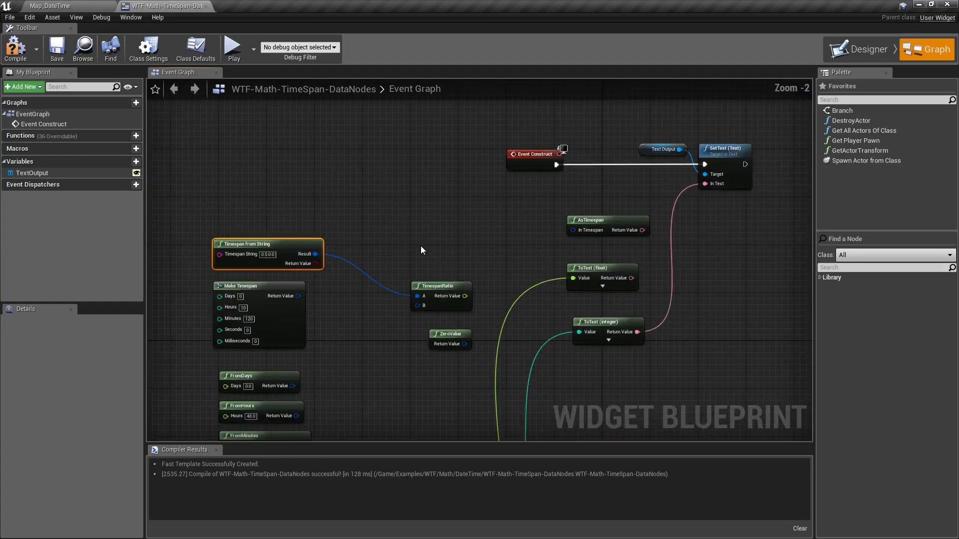
pyautogui.moveTo(316, 254); pyautogui.dragTo(572, 229)
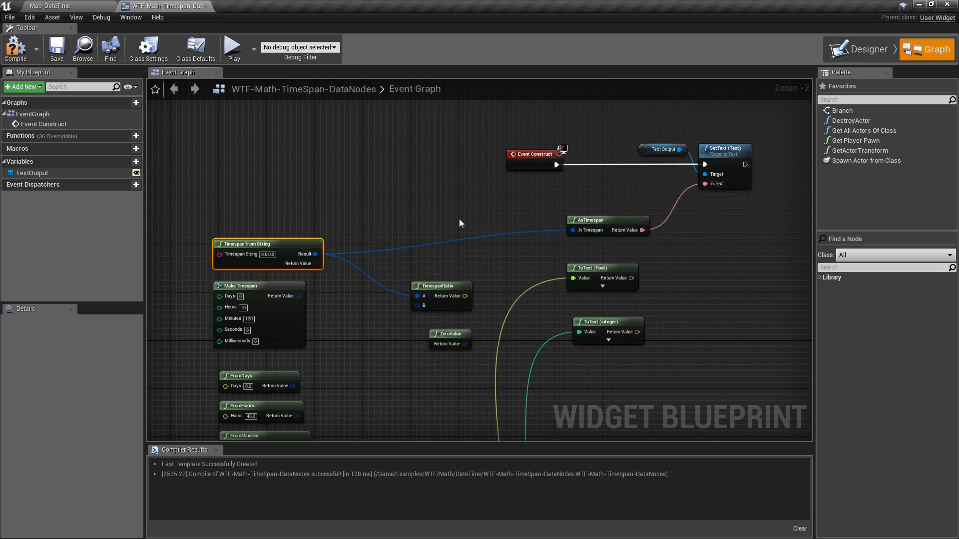
pyautogui.click(233, 48)
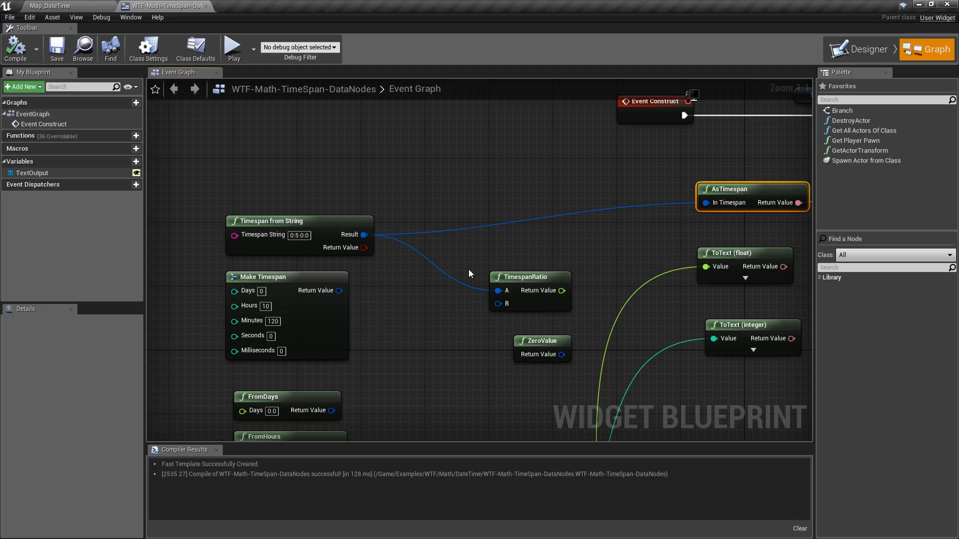
# Connect Make Timespan's Return Value to TimespanRatio's B input.
pyautogui.click(263, 277)
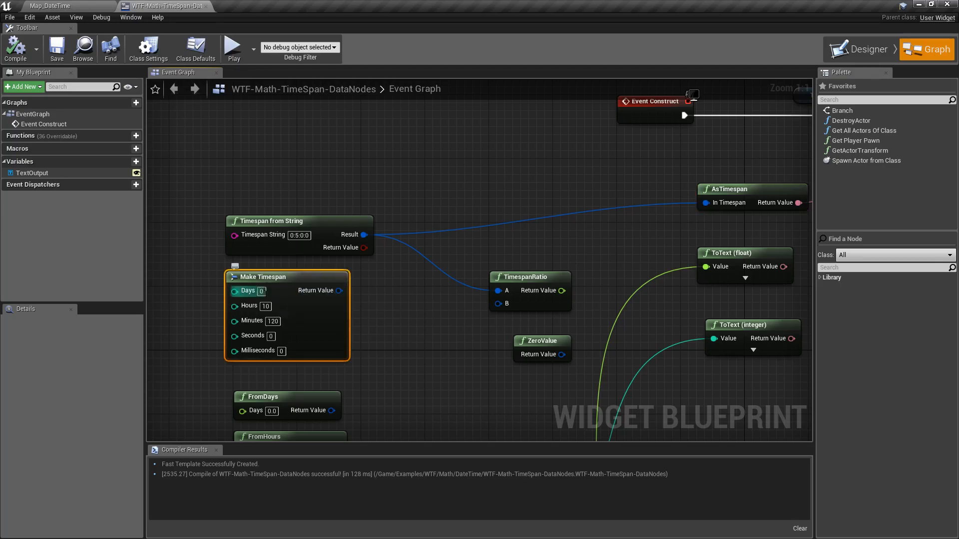
pyautogui.moveTo(528, 277)
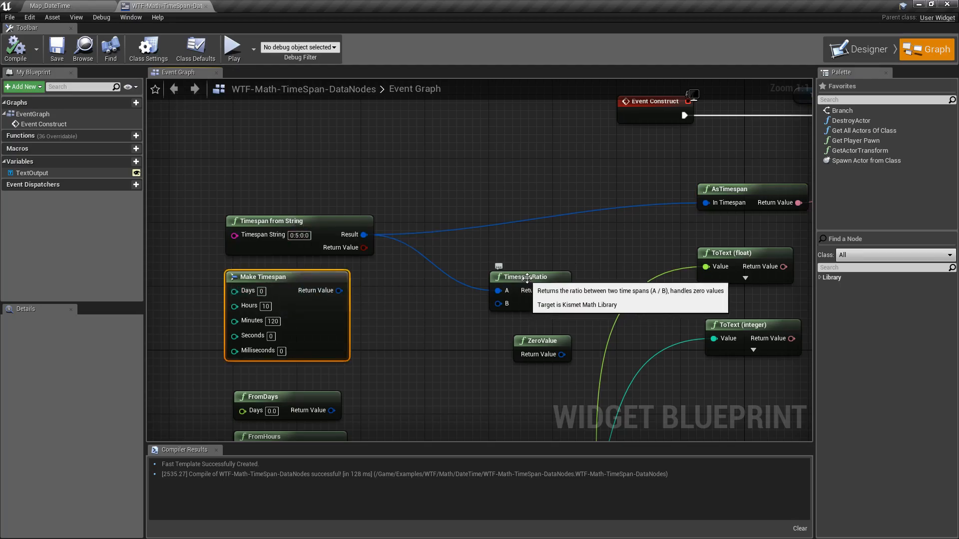
pyautogui.moveTo(339, 290); pyautogui.dragTo(509, 304)
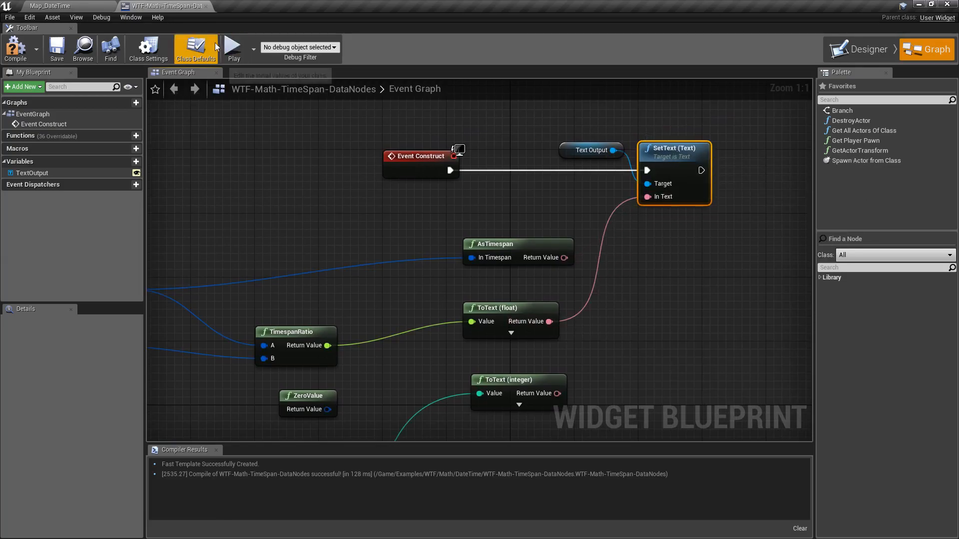
pyautogui.moveTo(420, 283)
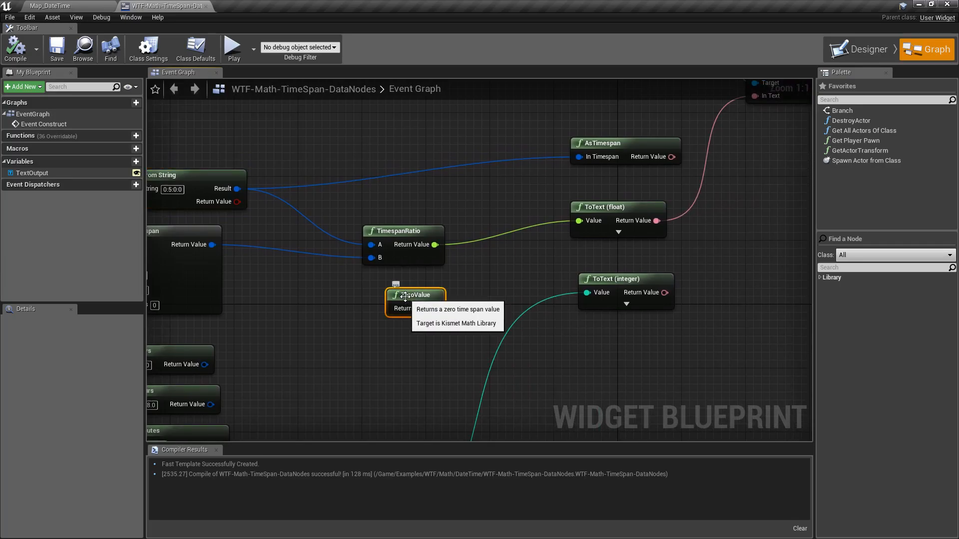
pyautogui.moveTo(514, 298)
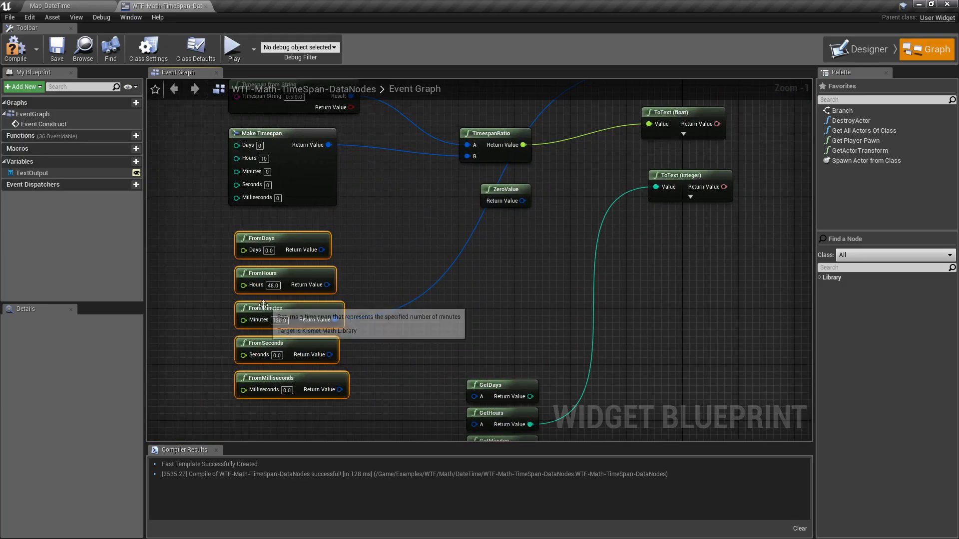
pyautogui.moveTo(381, 302)
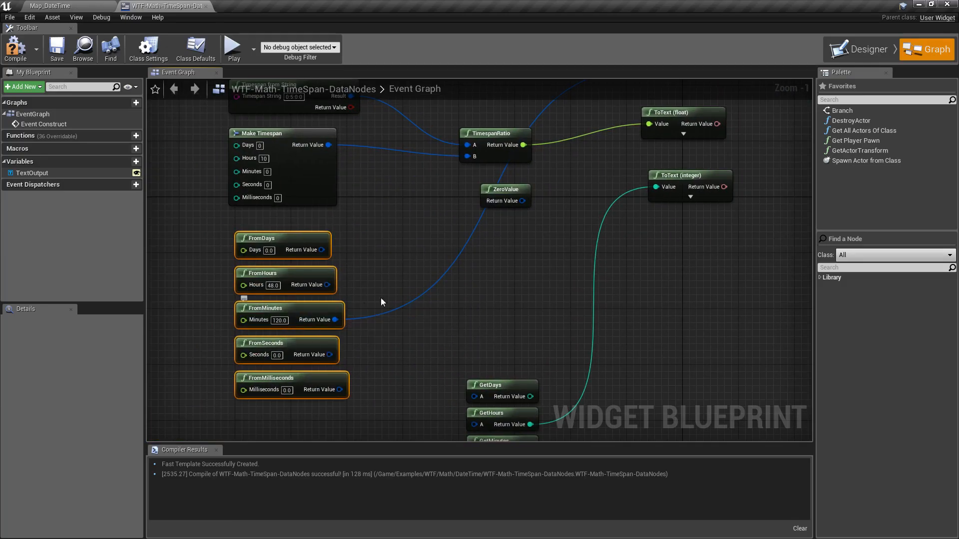
# Begin editing the FromMinutes node's Minutes value.
pyautogui.click(232, 48)
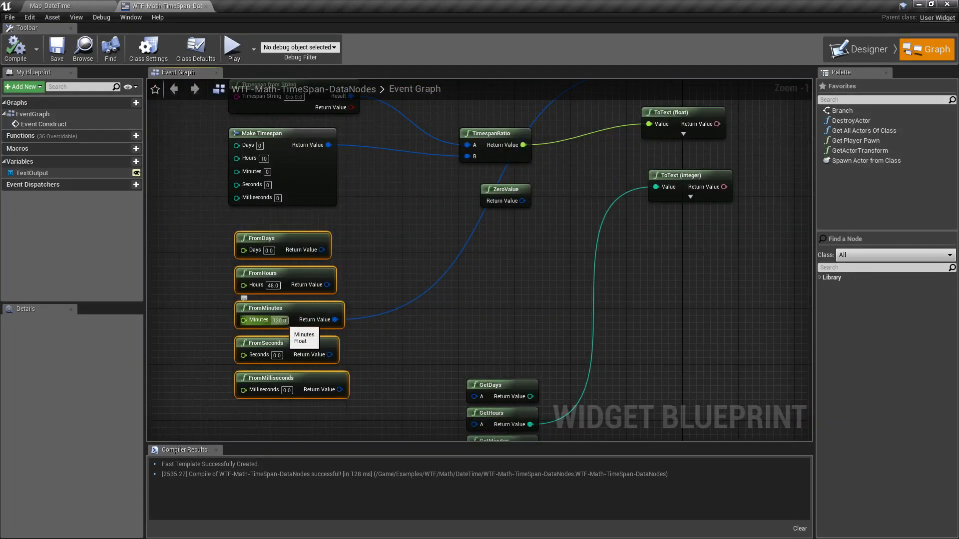
pyautogui.moveTo(315, 324)
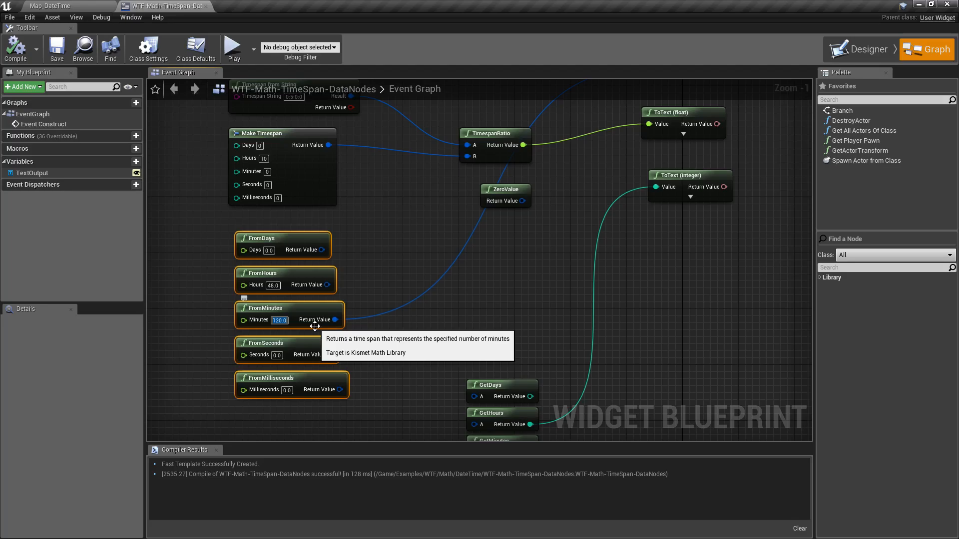
# Enter 746463872 as FromMinutes' minutes, run the level, and stop at the breakpoint.
pyautogui.write('746463872')
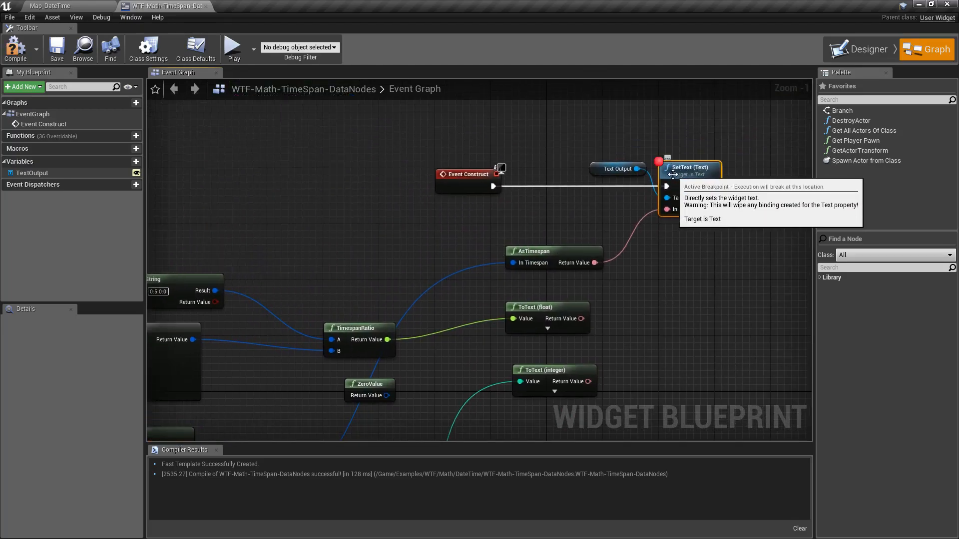
pyautogui.click(231, 47)
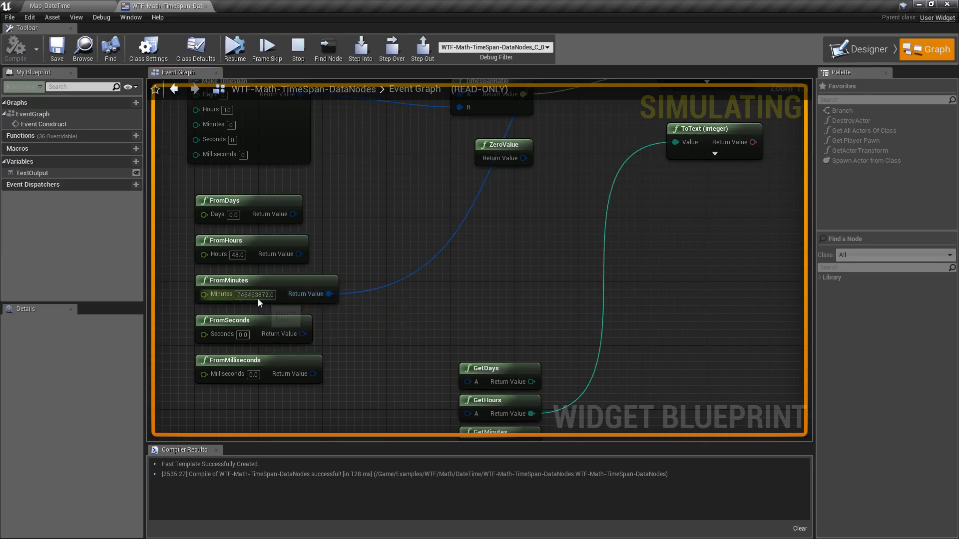
pyautogui.moveTo(381, 255)
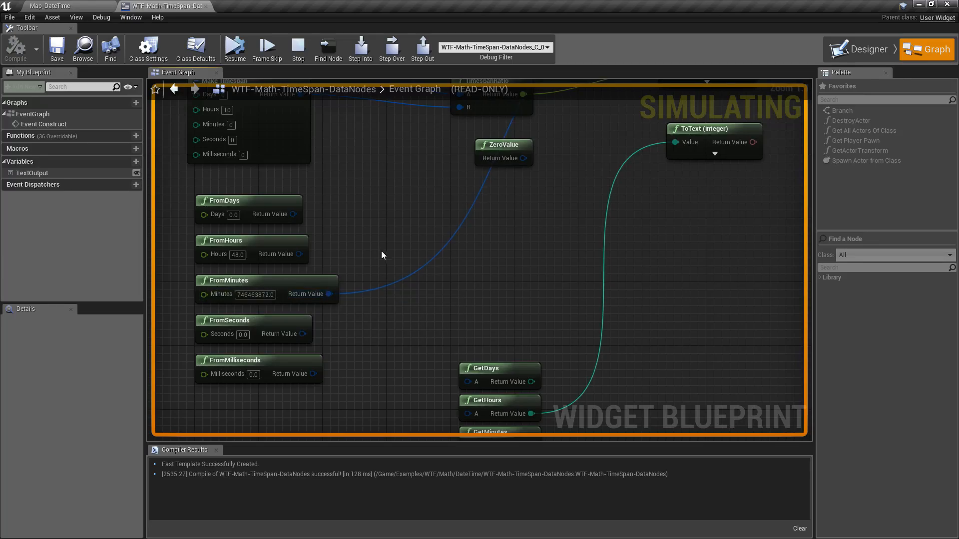
pyautogui.click(299, 49)
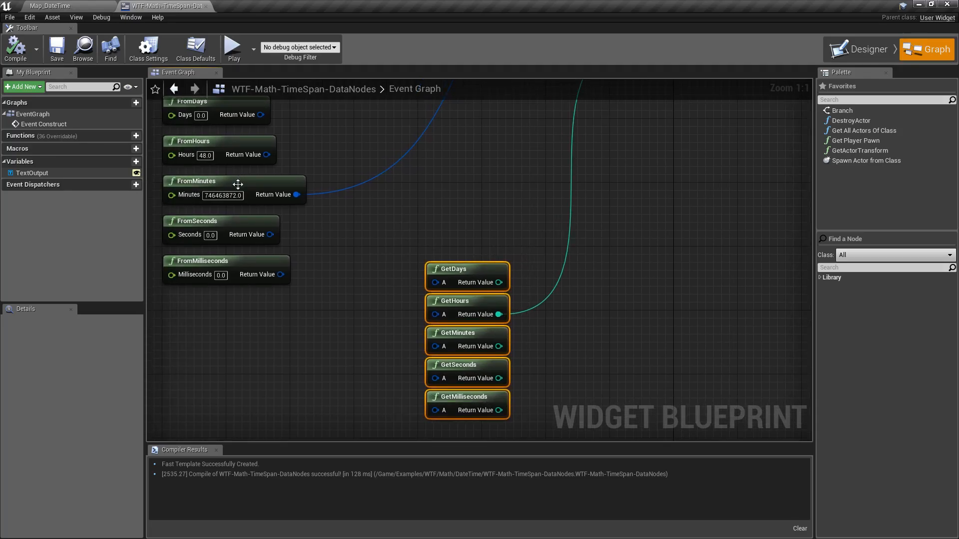
pyautogui.moveTo(346, 229)
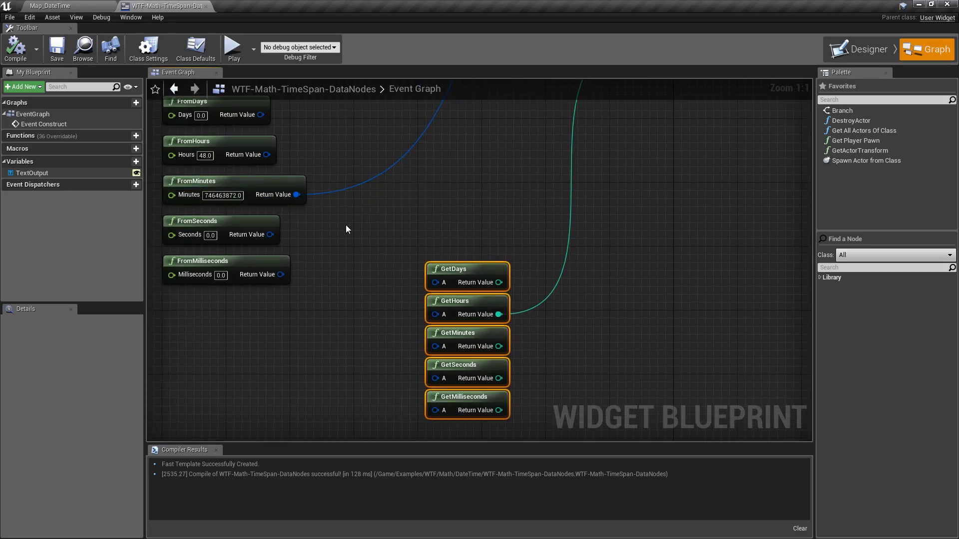
# Feed FromMinutes into GetDays' A pin and test-run, seeing 518377 days, 16:32.
pyautogui.moveTo(299, 195); pyautogui.dragTo(388, 290)
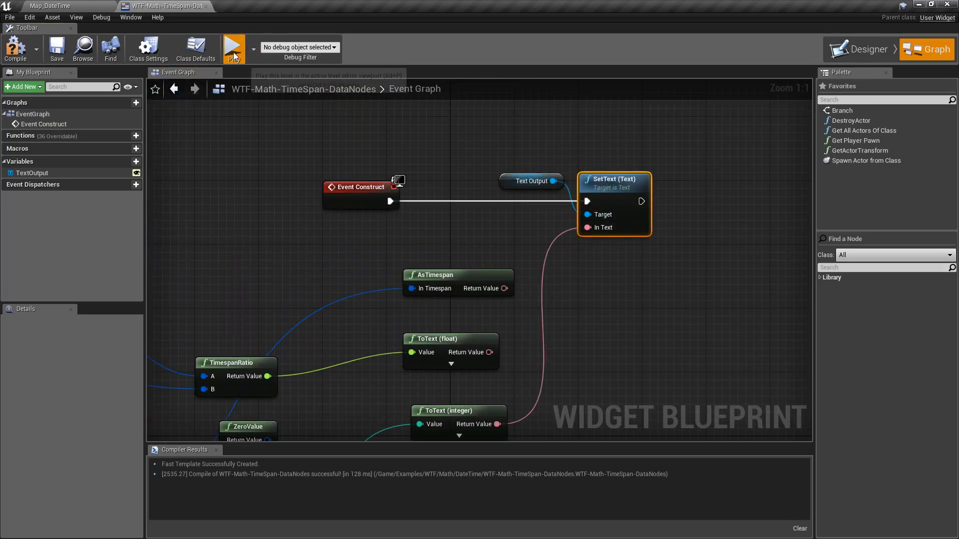
pyautogui.click(234, 48)
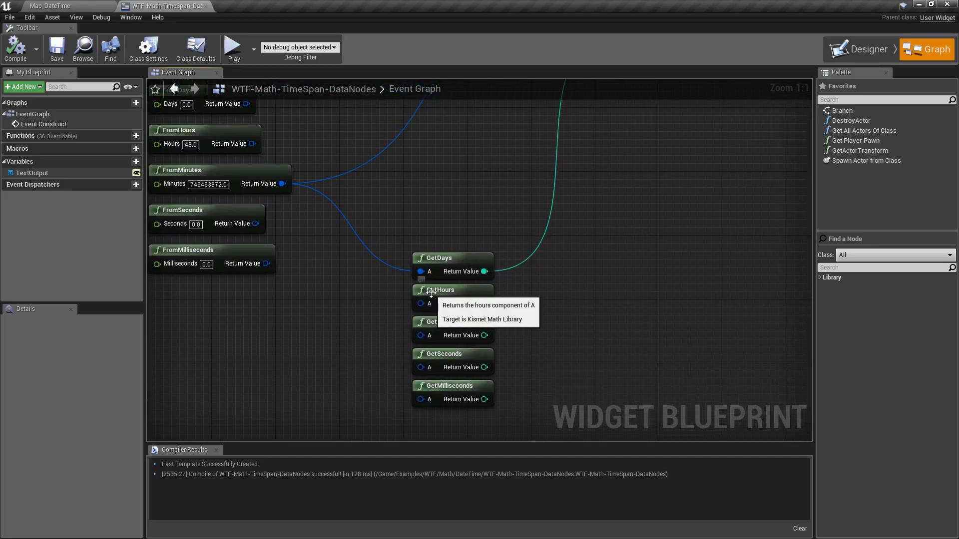
pyautogui.moveTo(386, 369)
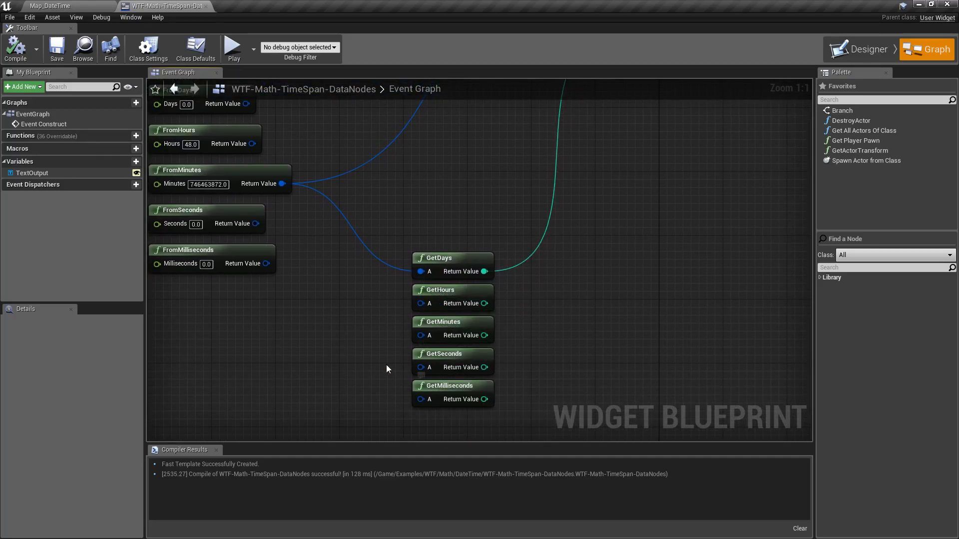
pyautogui.moveTo(382, 362)
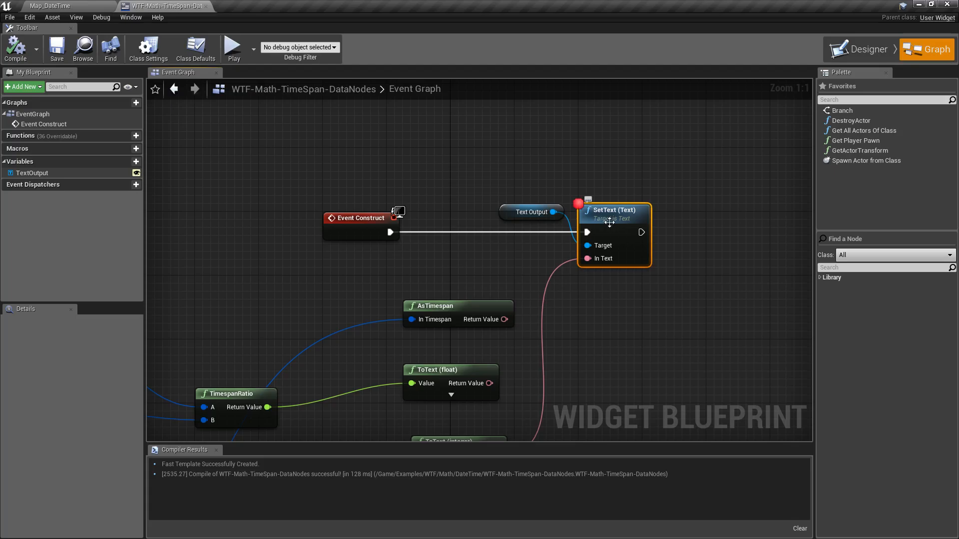
pyautogui.click(231, 47)
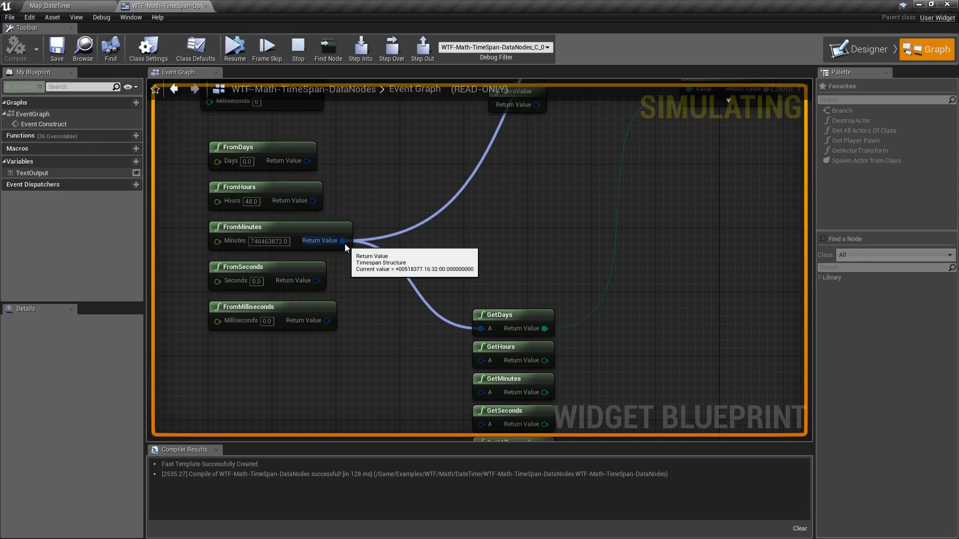
pyautogui.click(298, 49)
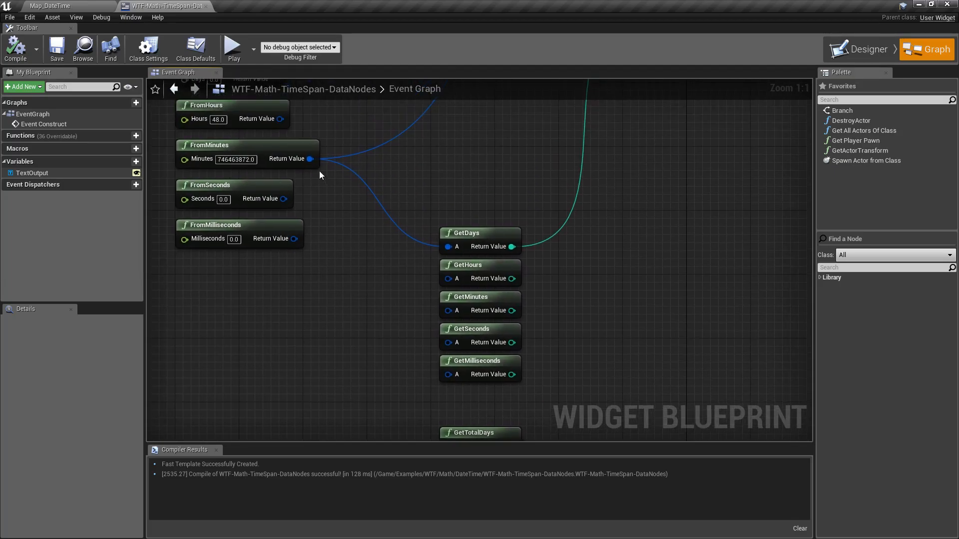
# Feed FromMinutes into GetTotalMinutes, whose result goes to ToText (float), and test-run the level.
pyautogui.scroll(-3)
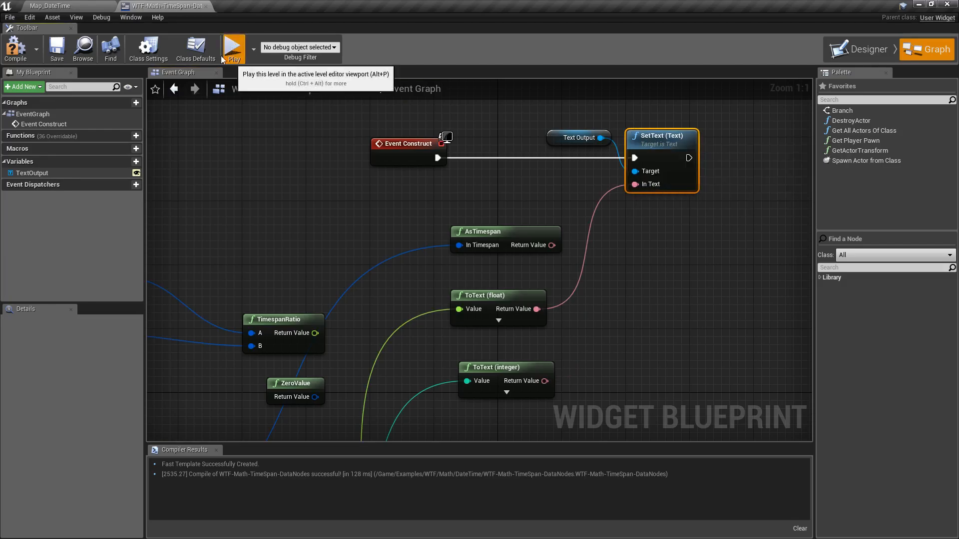
pyautogui.click(233, 49)
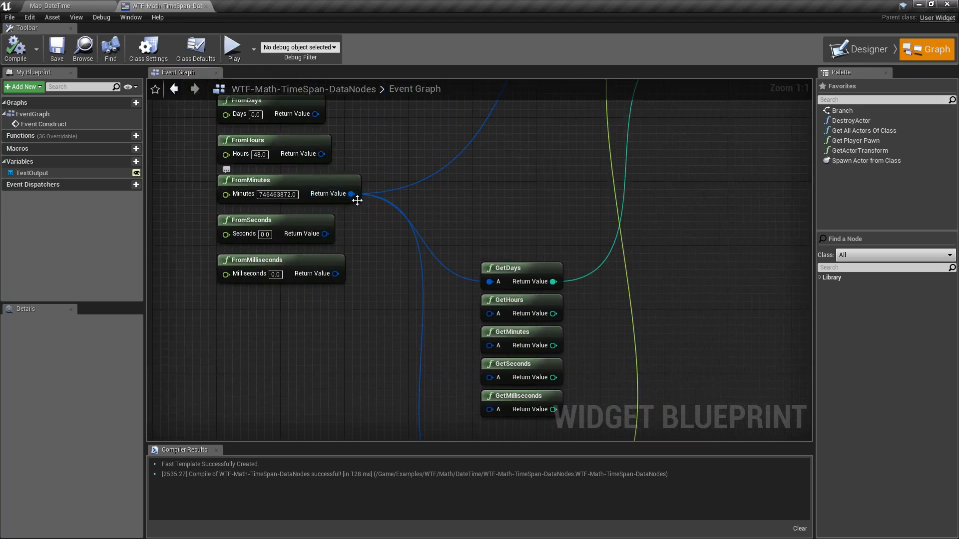
pyautogui.moveTo(252, 197)
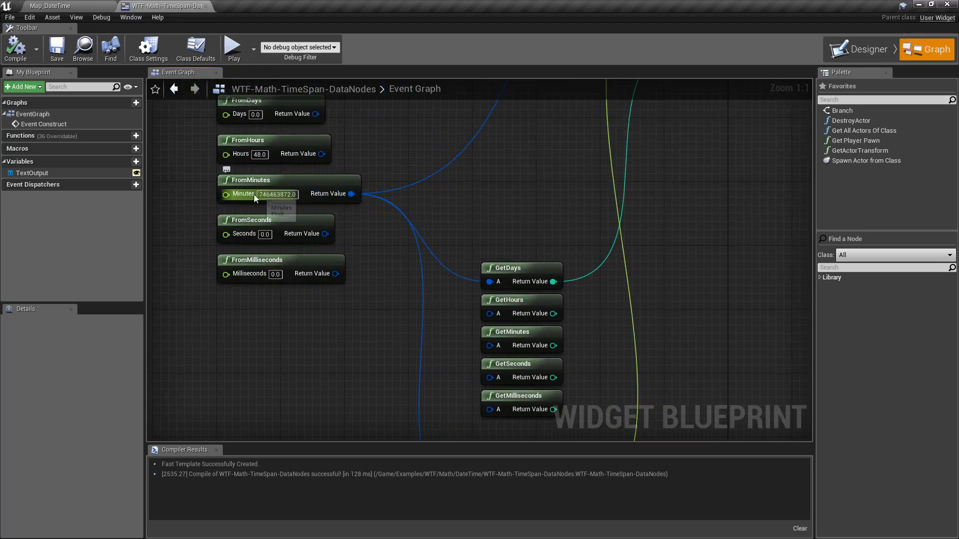
pyautogui.click(277, 194)
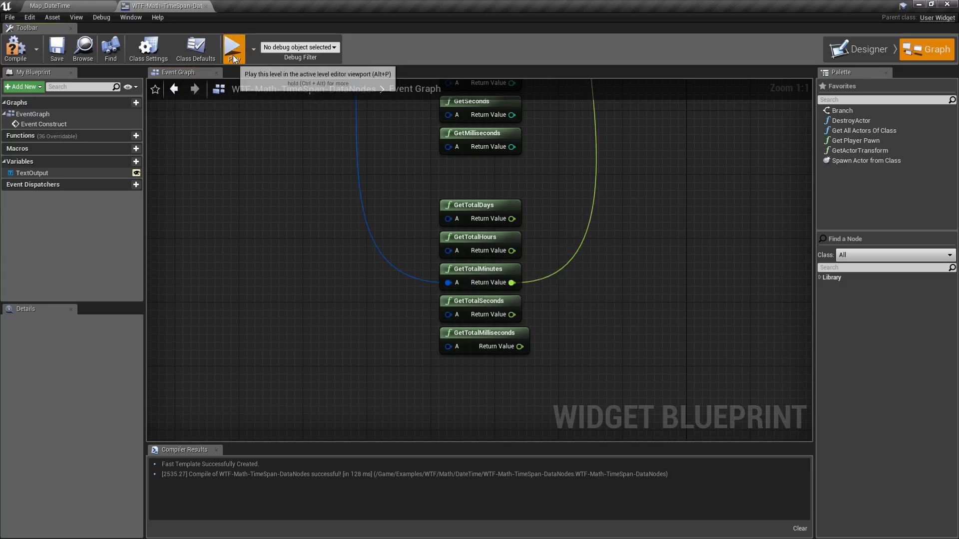
pyautogui.click(233, 49)
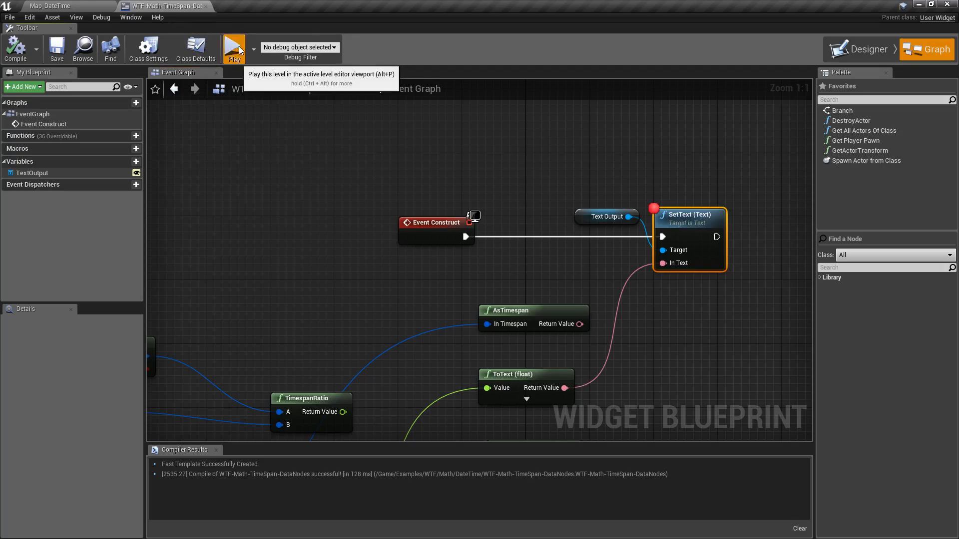
pyautogui.click(234, 49)
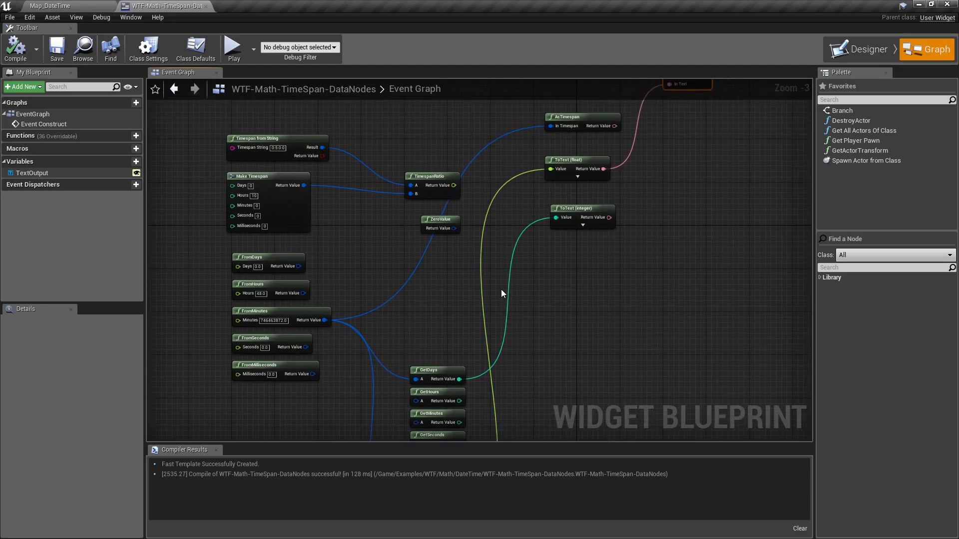
pyautogui.scroll(-3)
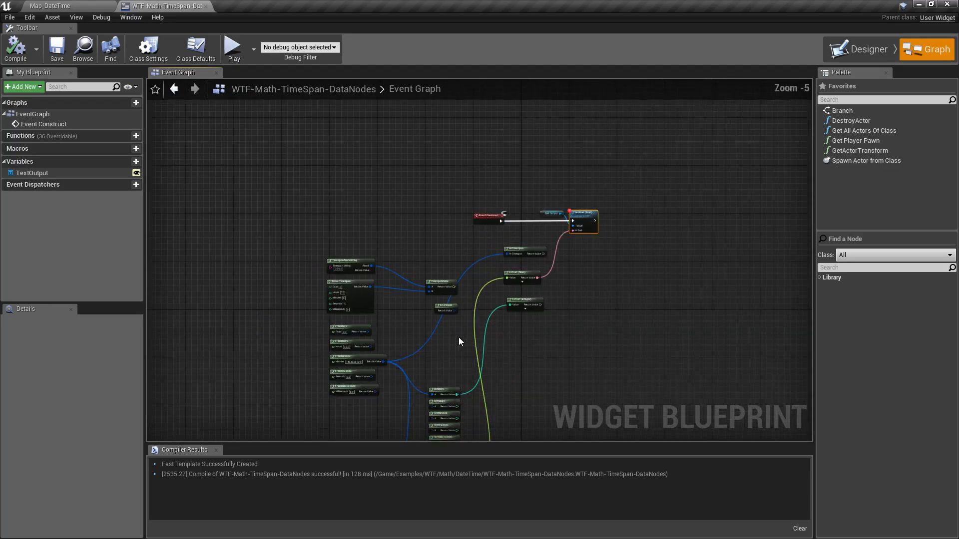